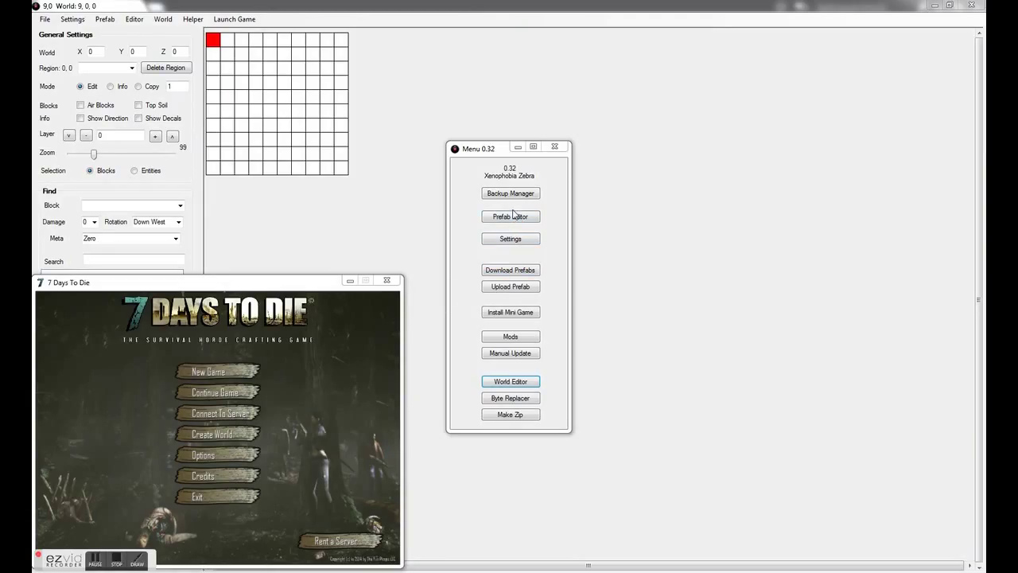
mouse_move(515, 213)
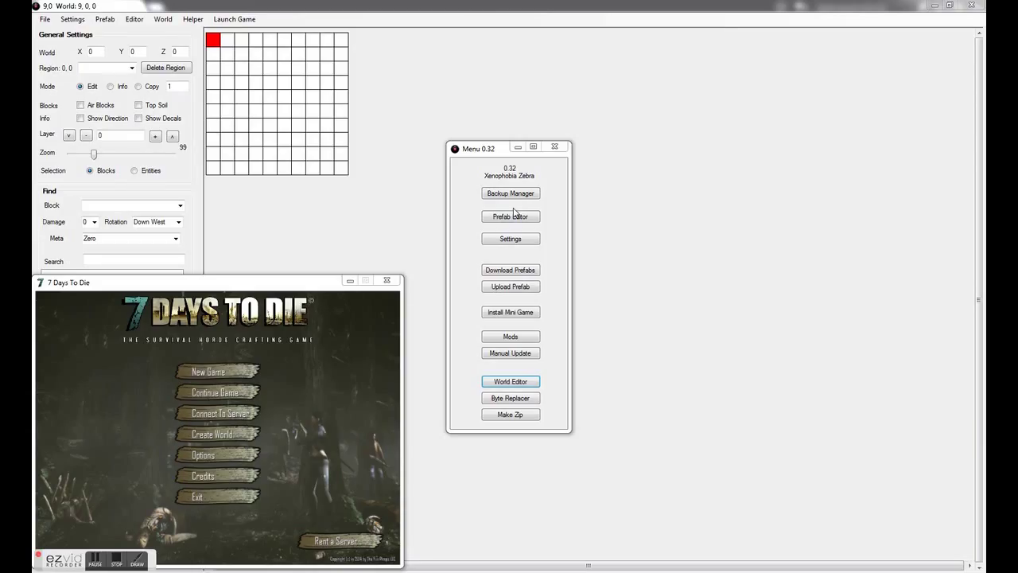
mouse_move(512, 206)
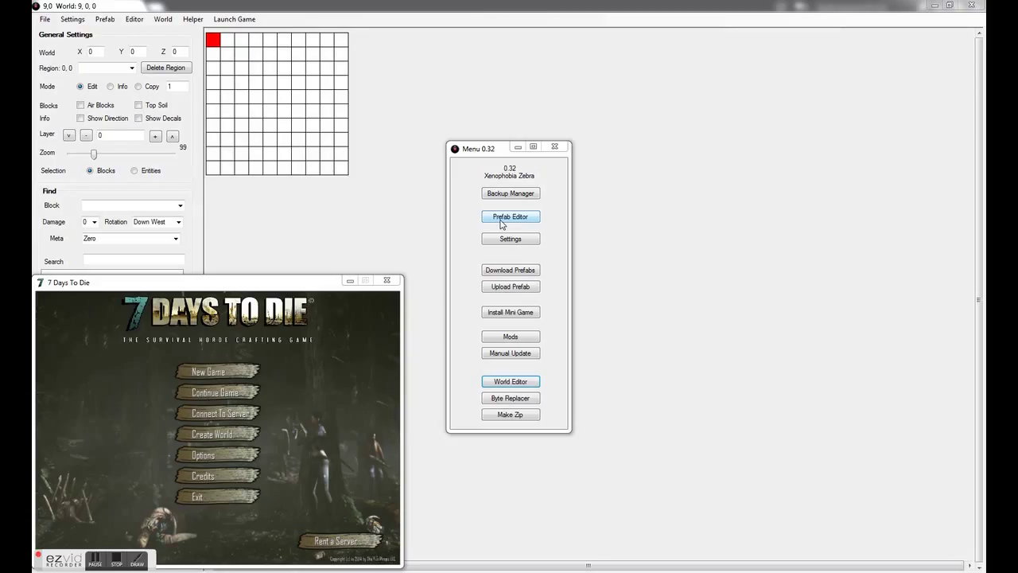
mouse_move(509, 382)
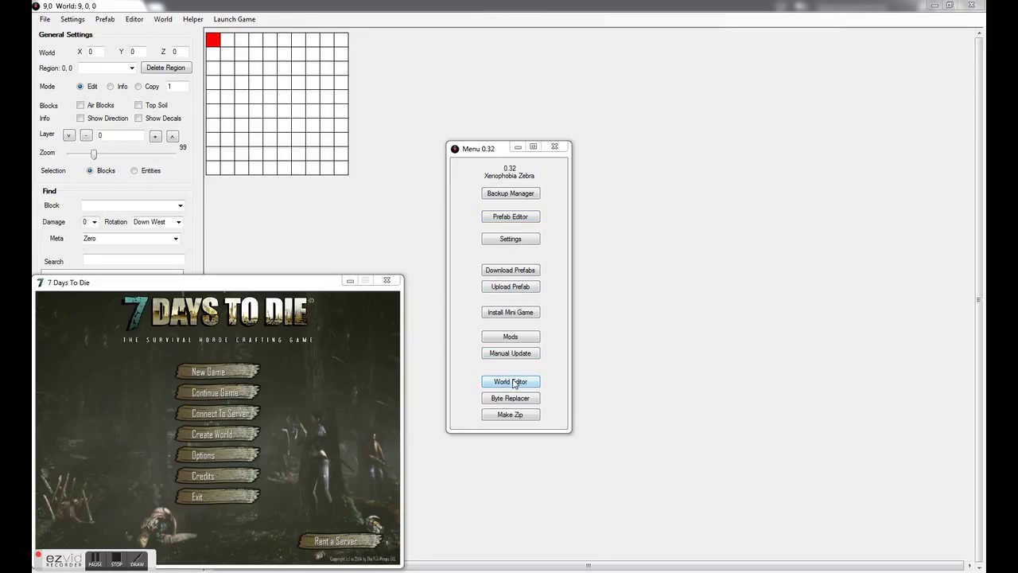
Step: Launch the World Editor window from the Menu and drag it beside the map grid
click(509, 382)
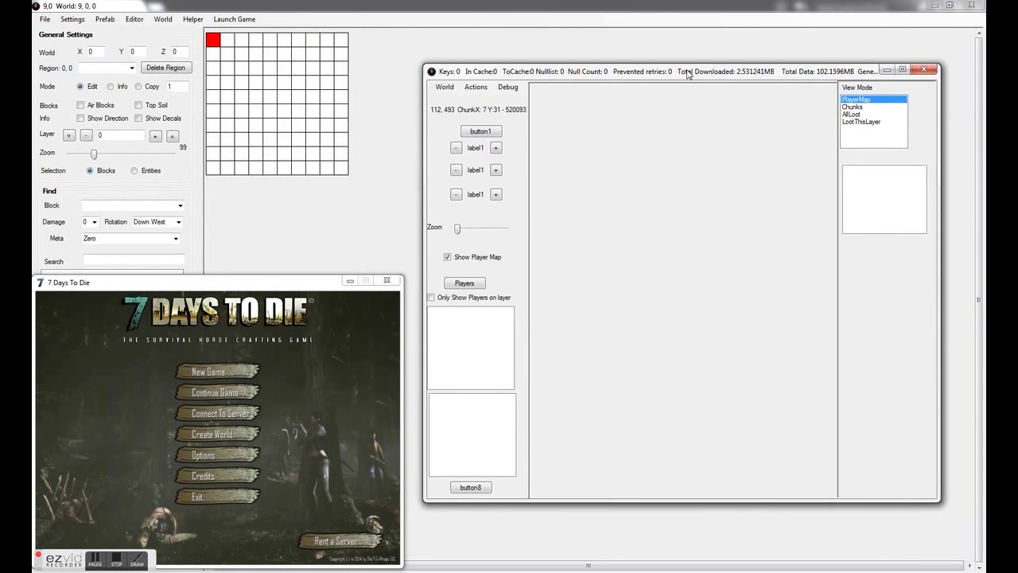
drag(687, 70, 688, 20)
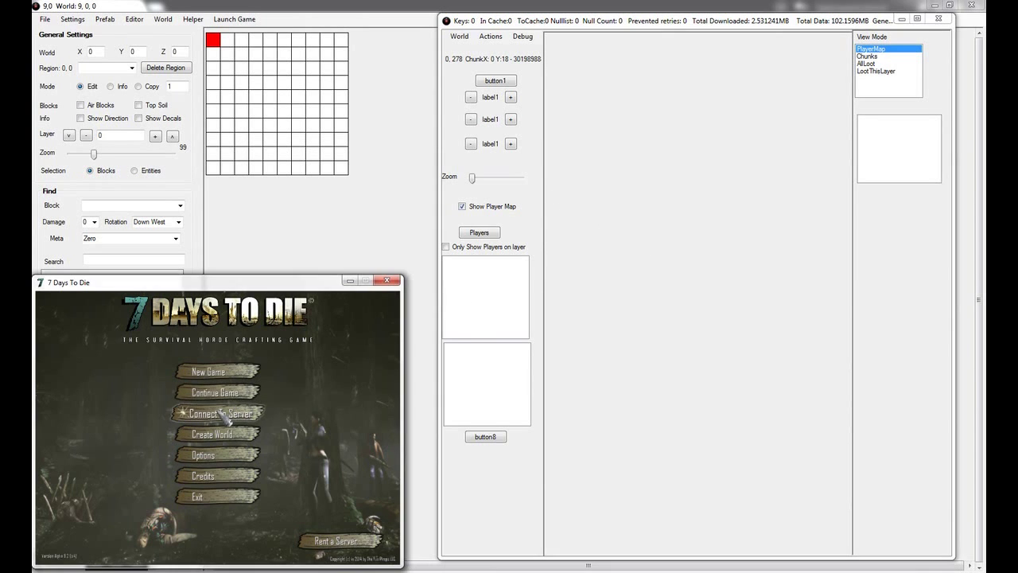
Step: Join a server, dismiss the connection-failure and already-connected errors, then load into the game world
click(217, 414)
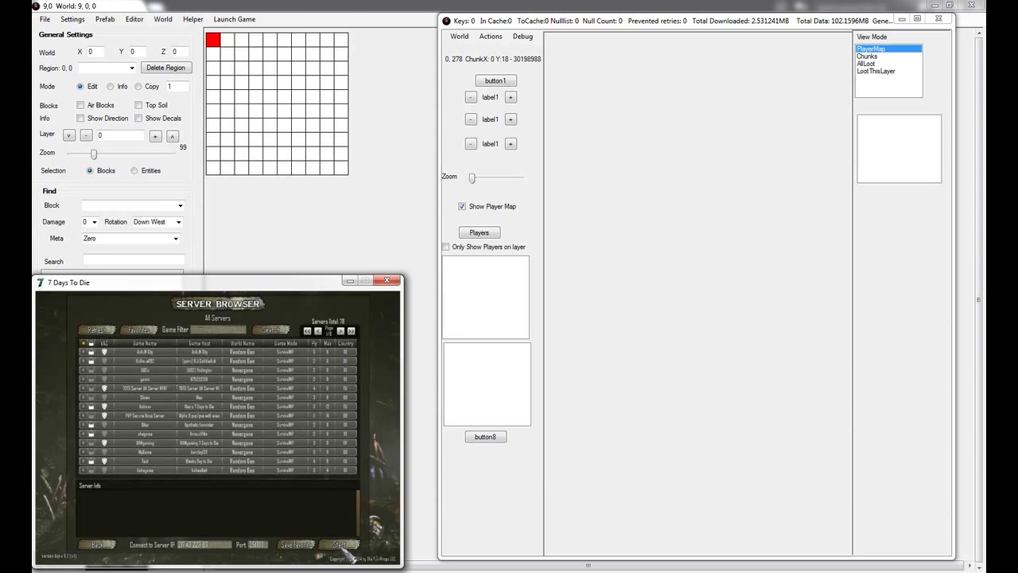
click(340, 544)
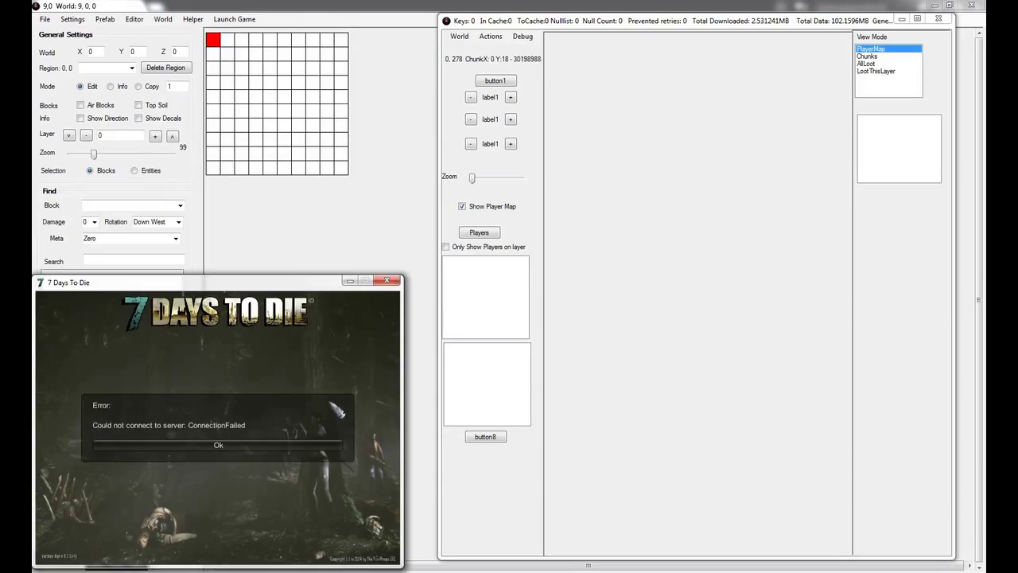
click(218, 445)
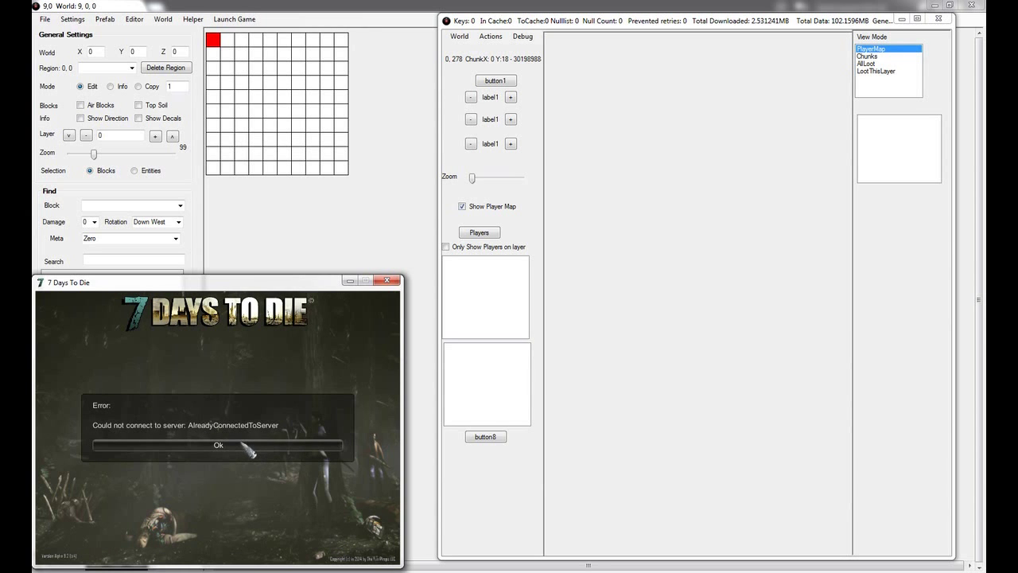
click(218, 445)
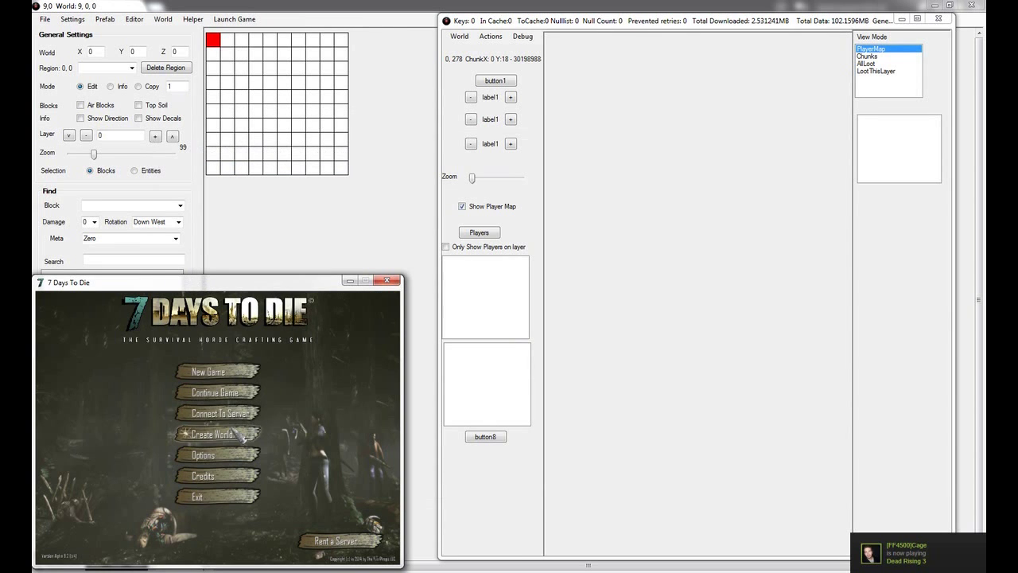
click(216, 412)
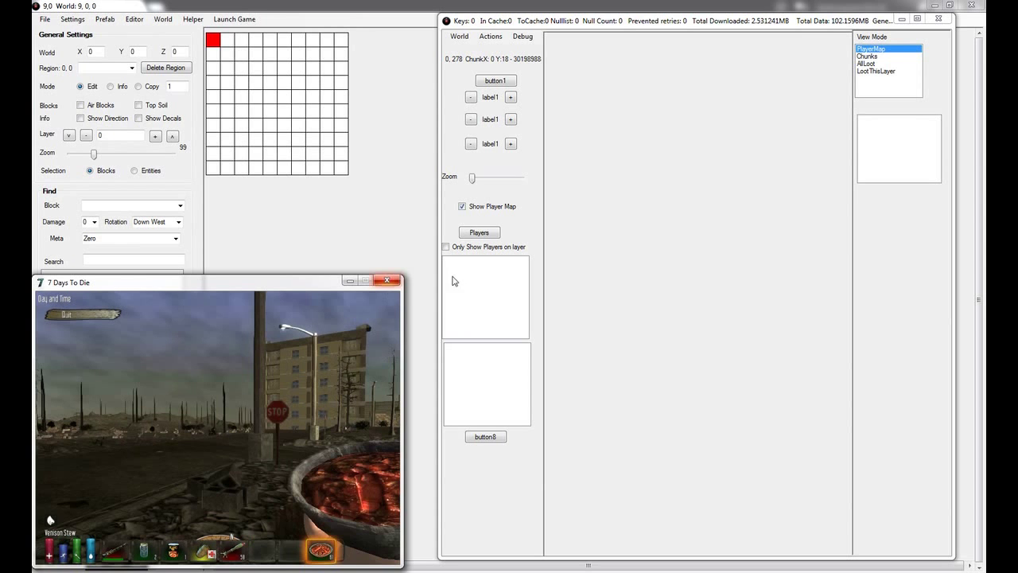
Step: Connect the editor to the local server at 192.168.1.111 via World > Connect
click(460, 35)
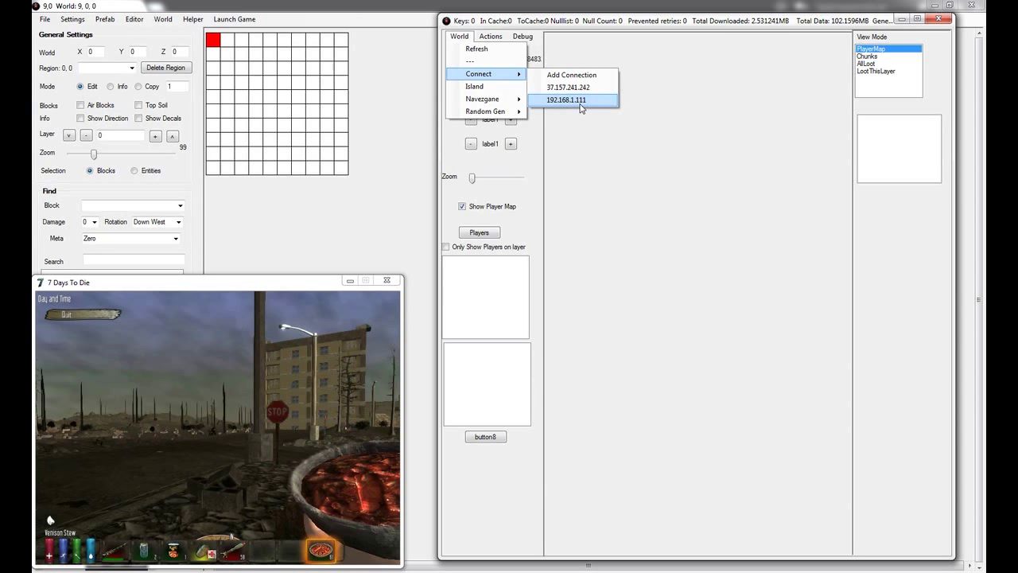
mouse_move(569, 108)
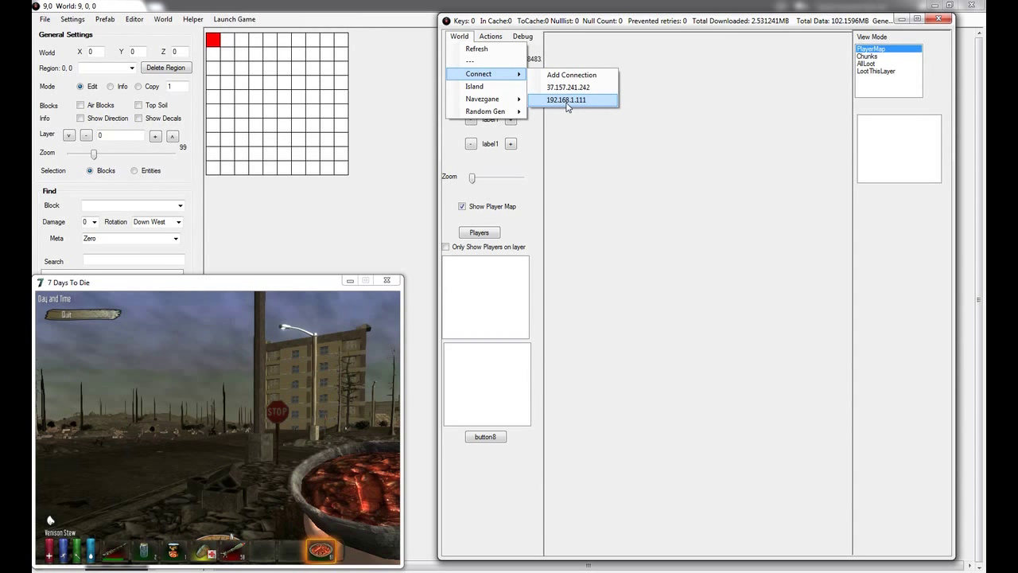
click(566, 99)
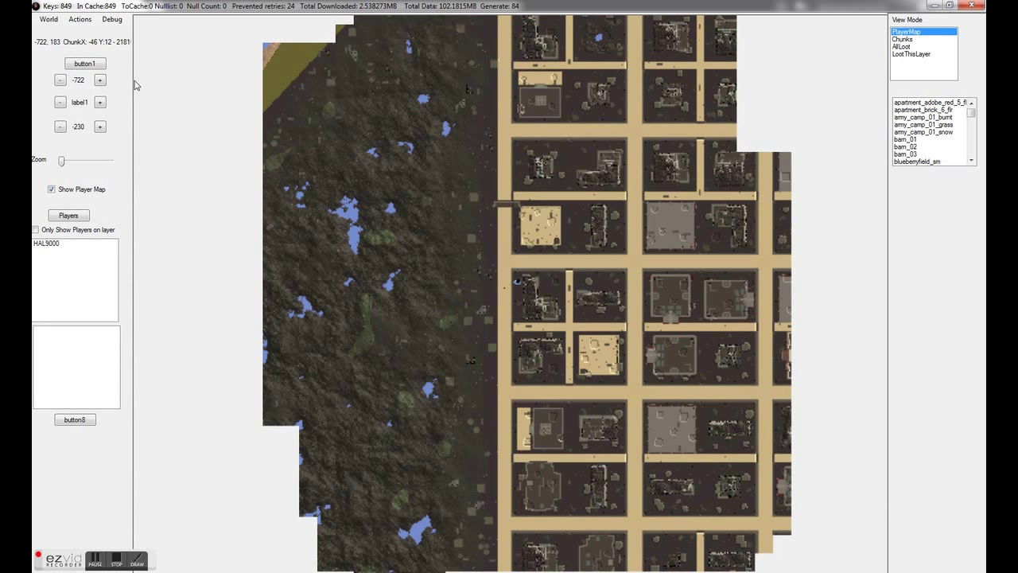
mouse_move(499, 387)
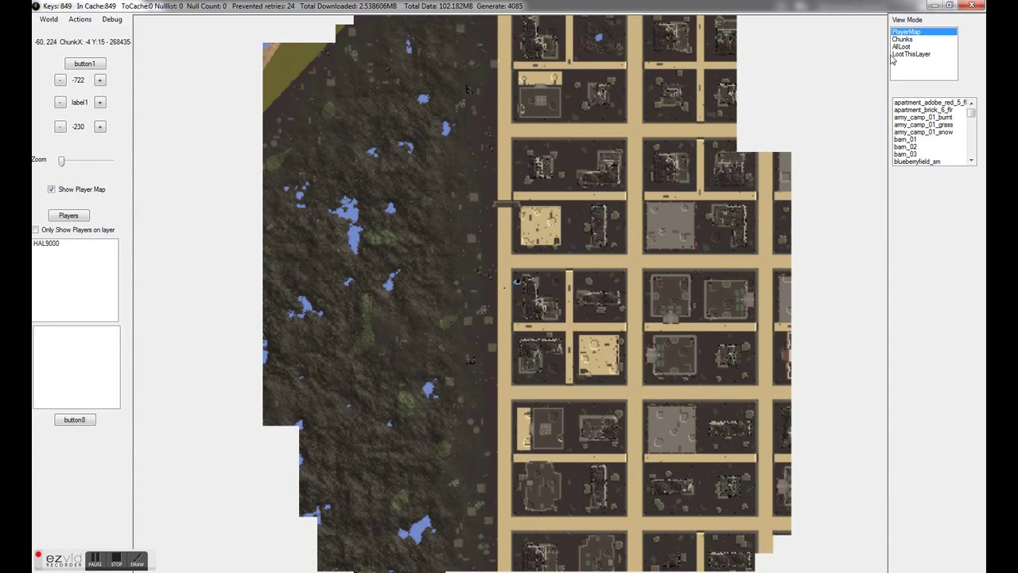
Step: Switch View Mode to Chunks and raise the displayed layer step by step to 65
click(904, 38)
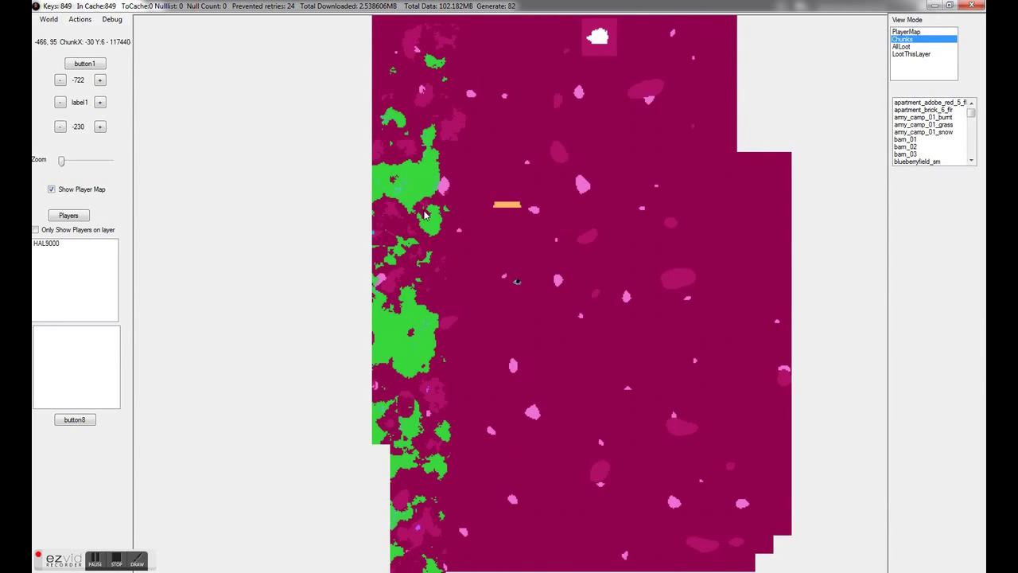
click(98, 102)
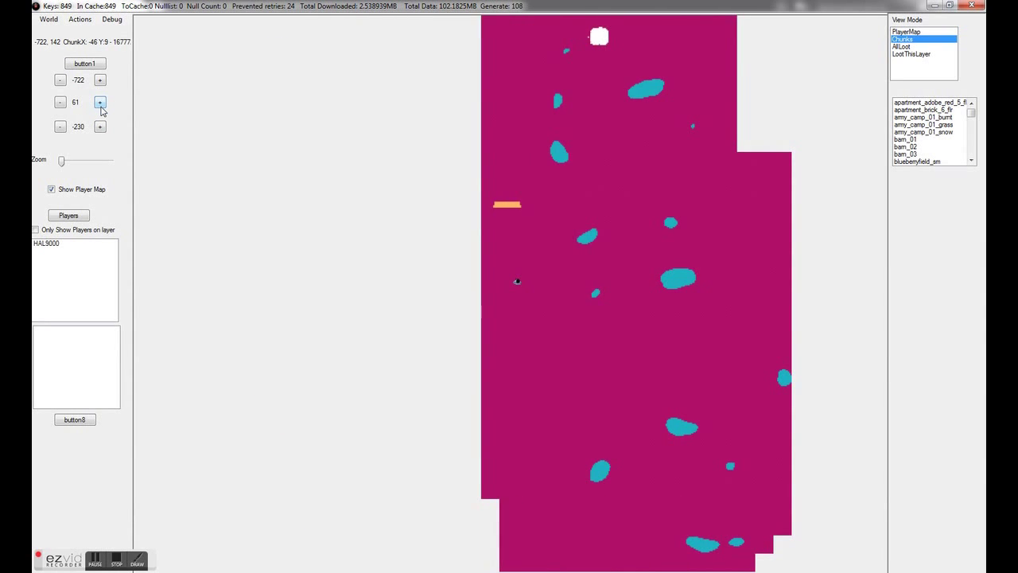
click(99, 101)
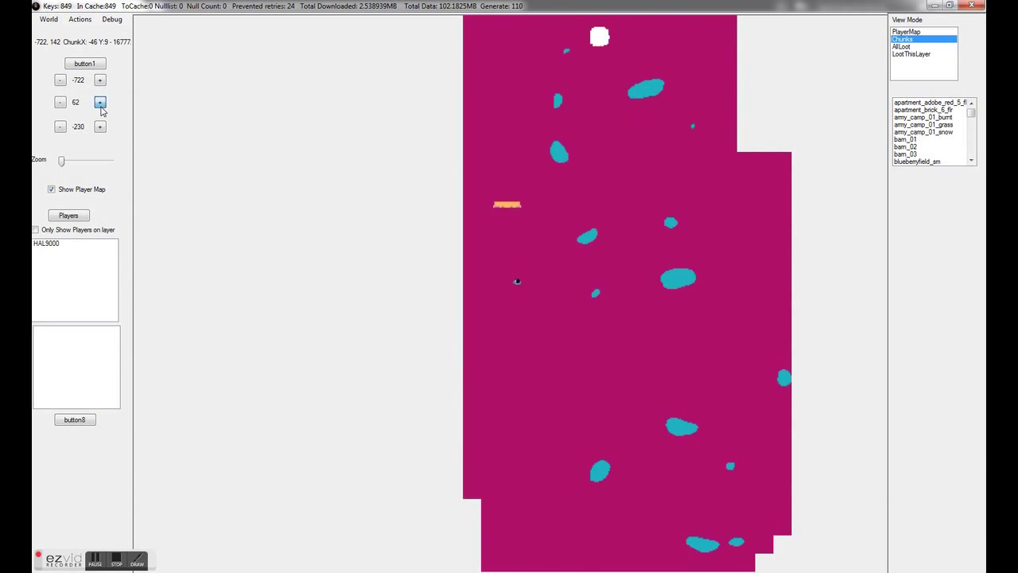
click(98, 102)
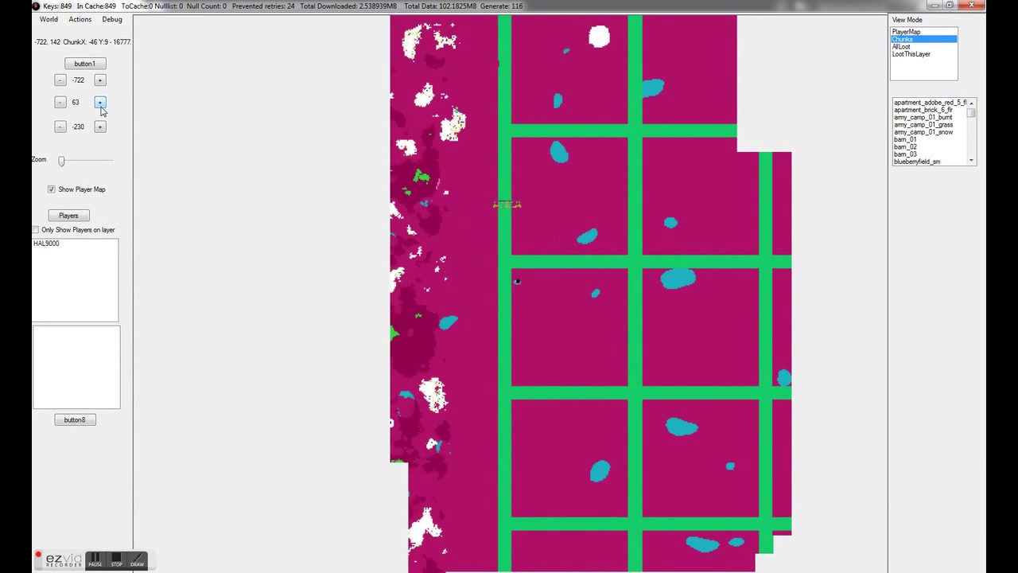
click(98, 101)
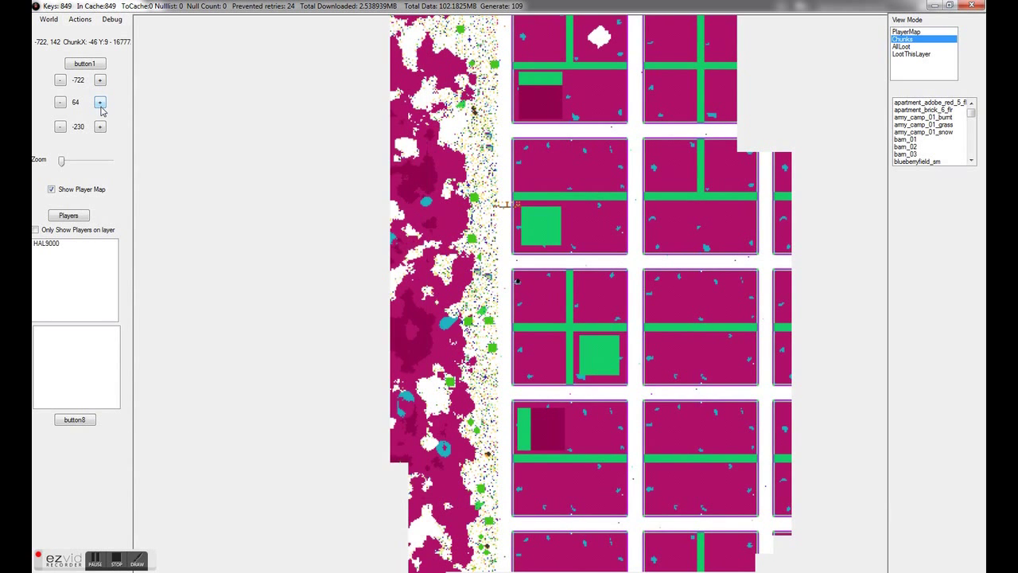
click(99, 102)
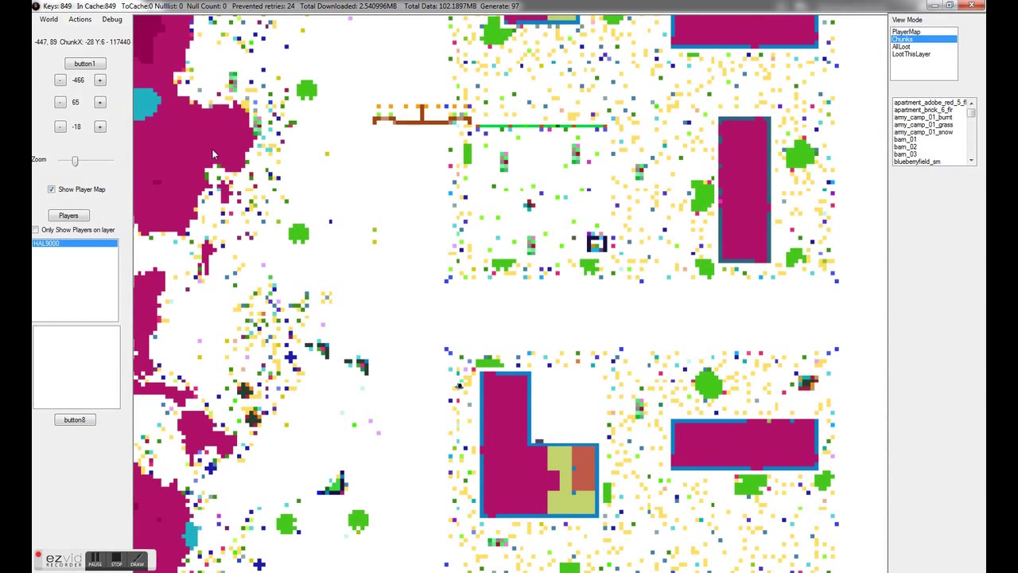
mouse_move(219, 140)
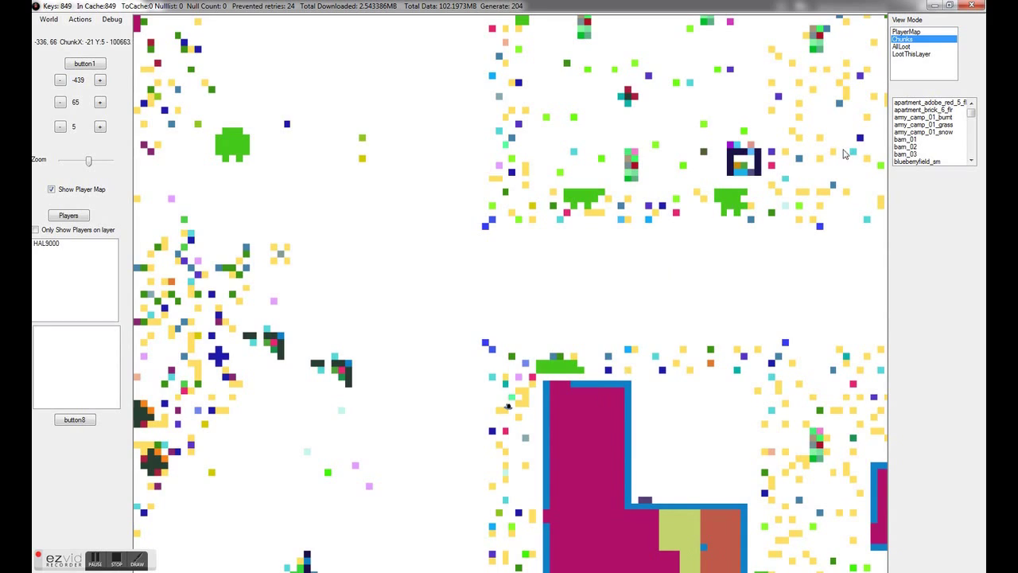
Step: Switch View Mode to AllLoot so every loot container shows as a dot on the black map
click(902, 46)
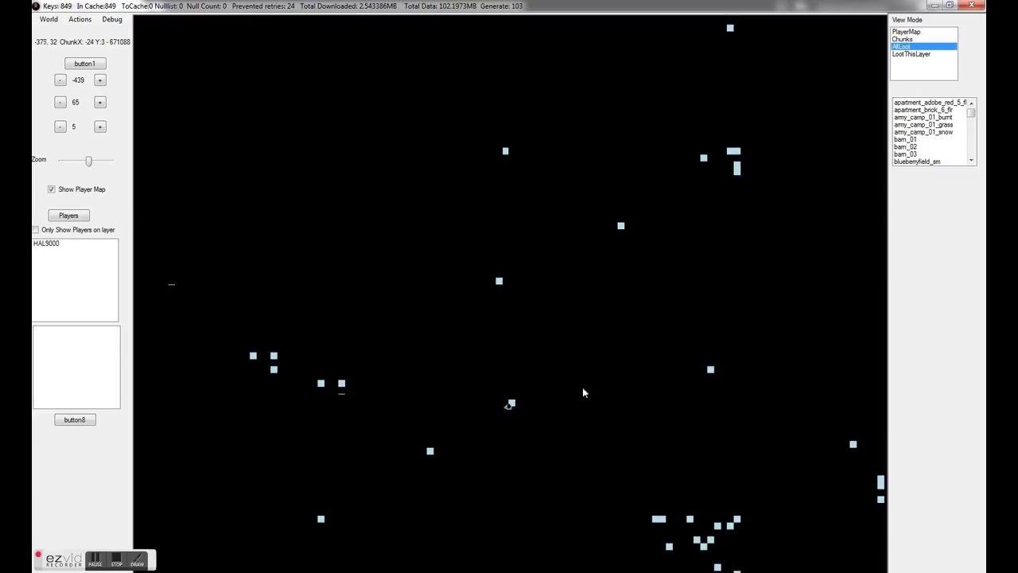
click(913, 54)
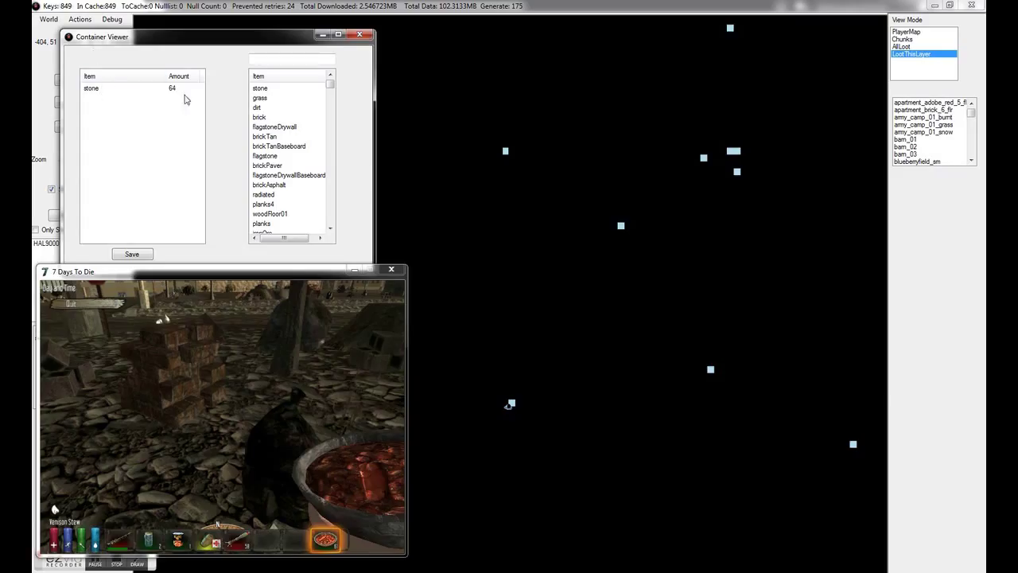
Step: Select the stone entry in the Container Viewer and choose a block type from the block list
click(264, 137)
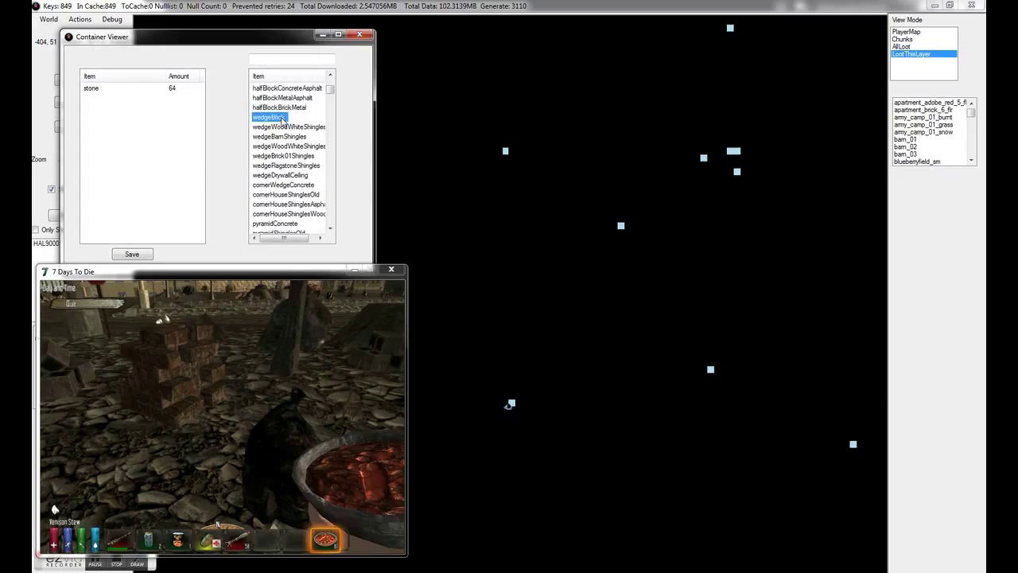
double_click(269, 117)
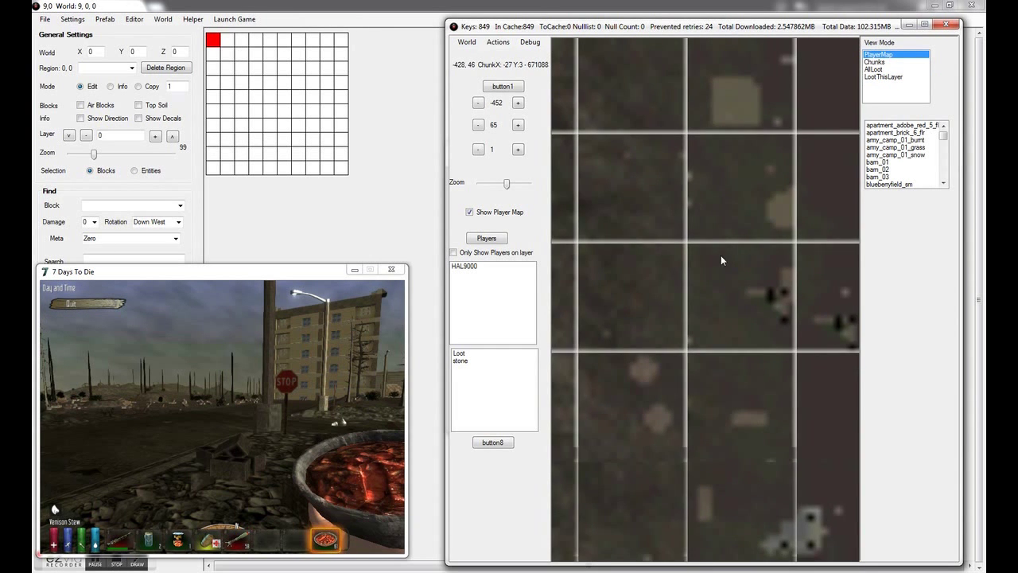
click(465, 266)
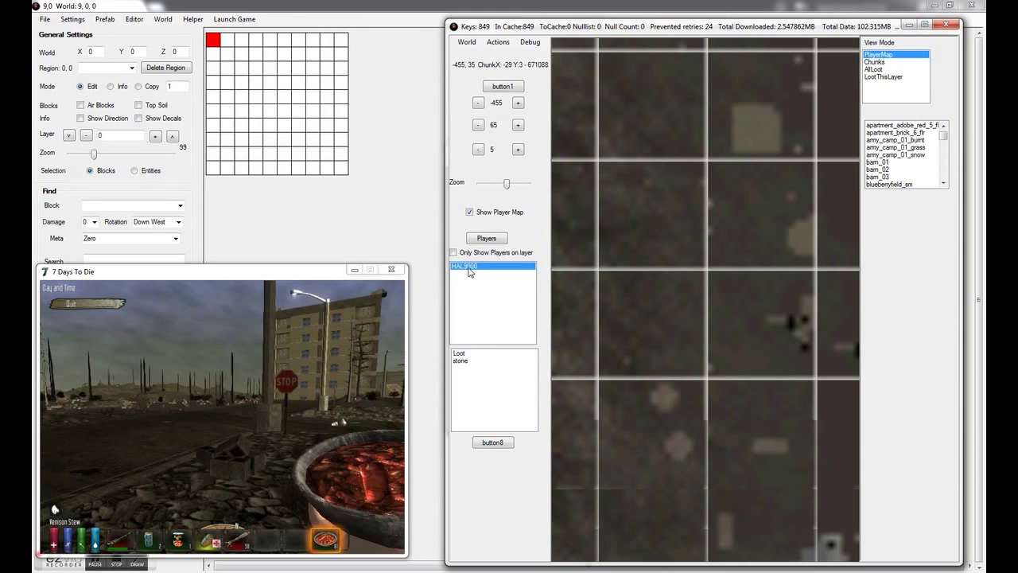
double_click(464, 266)
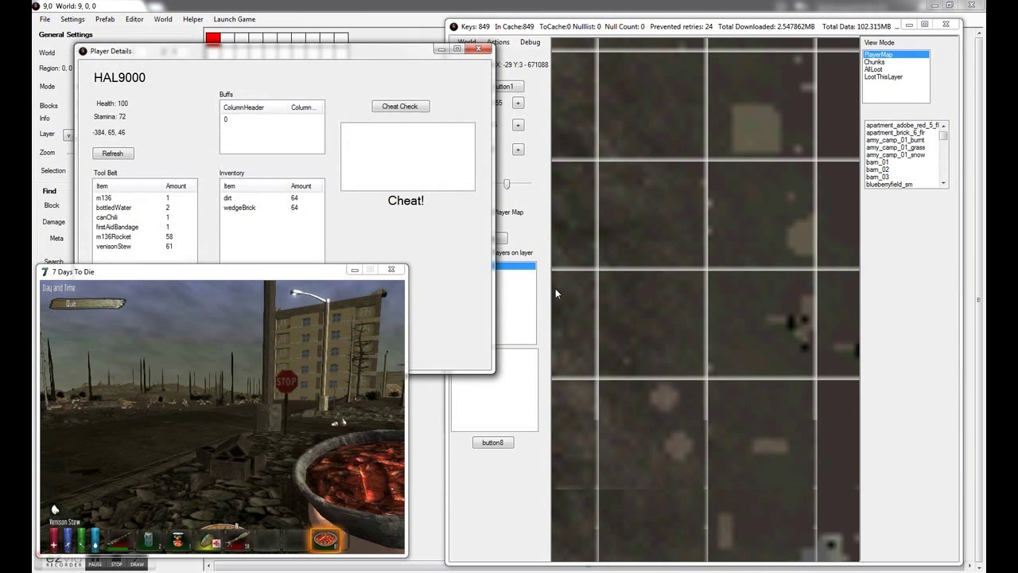
drag(111, 51, 485, 79)
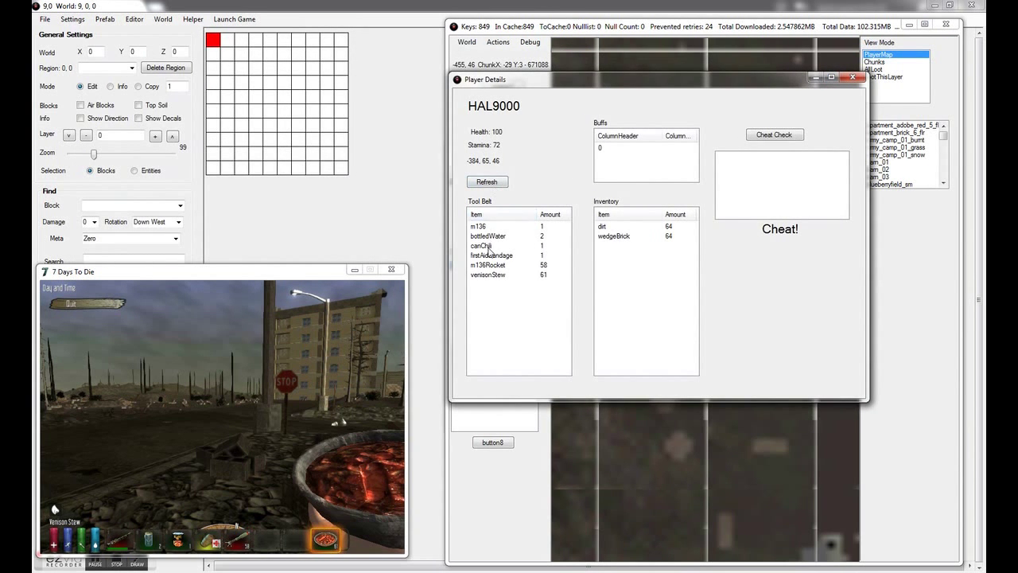
click(614, 235)
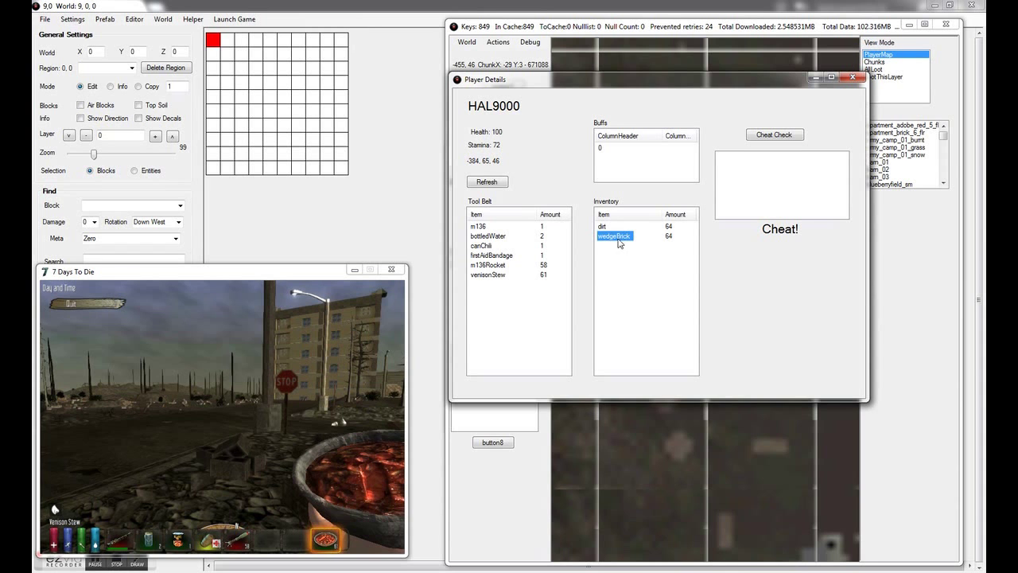
mouse_move(614, 248)
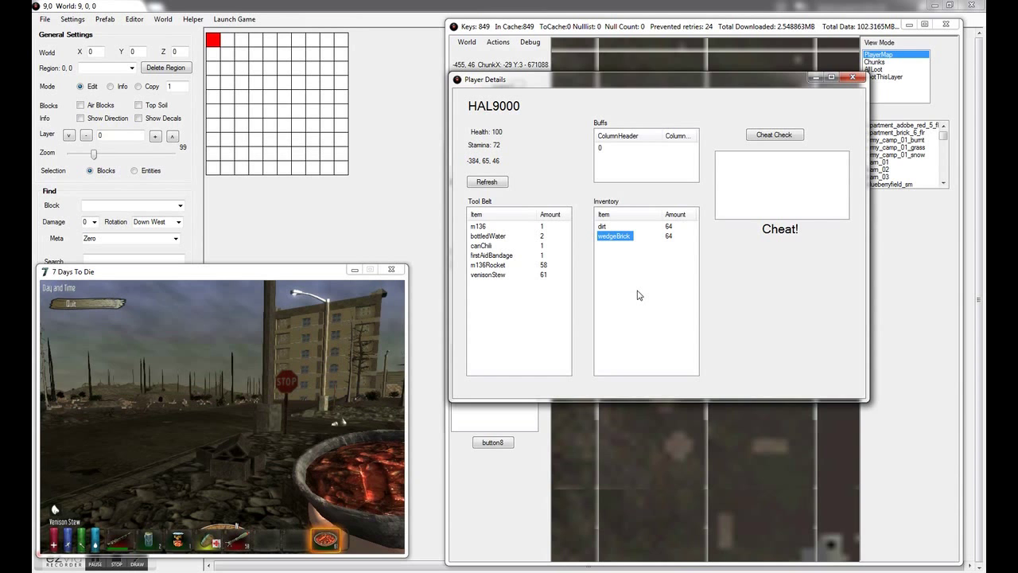
mouse_move(623, 277)
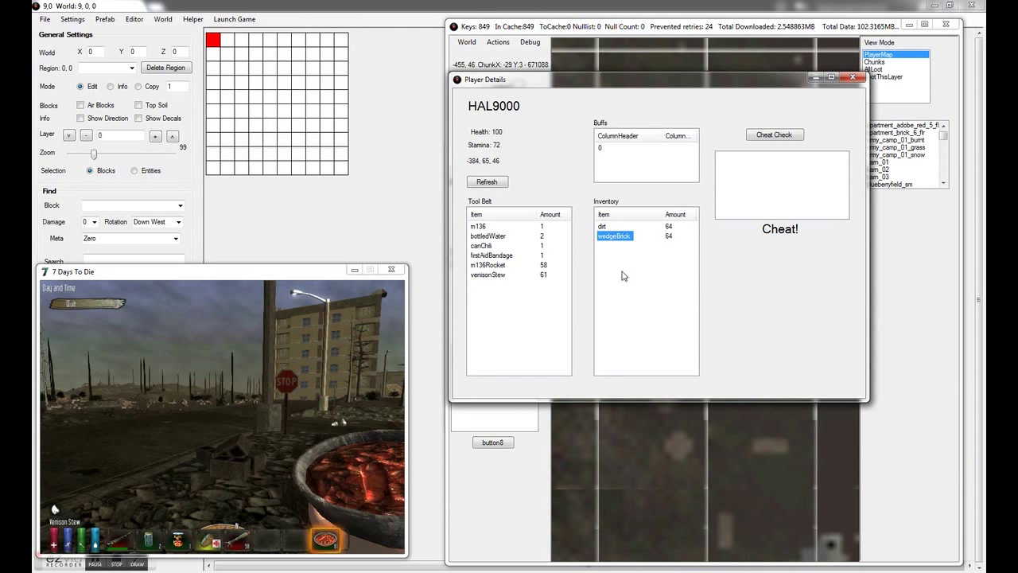
mouse_move(750, 188)
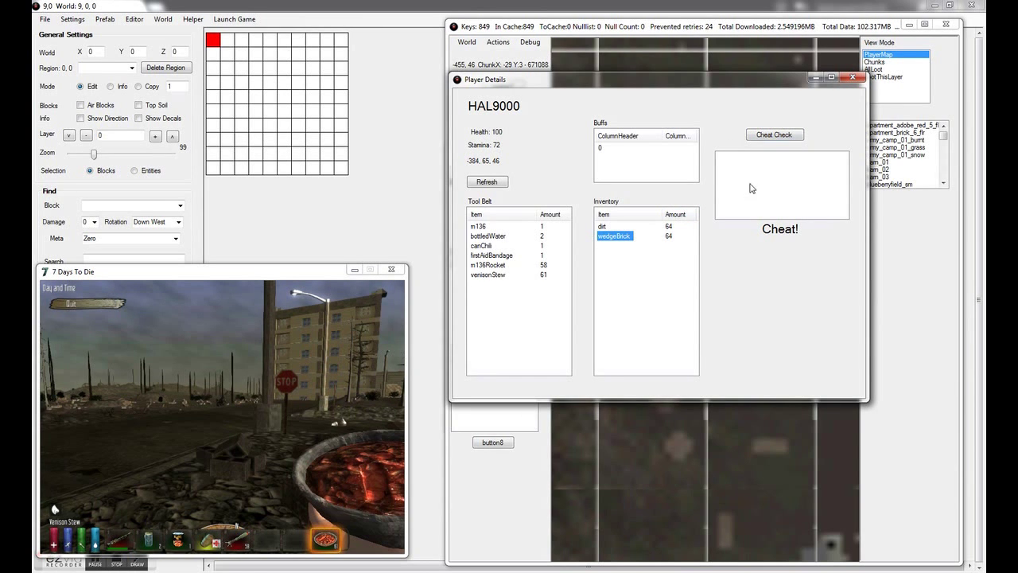
mouse_move(636, 299)
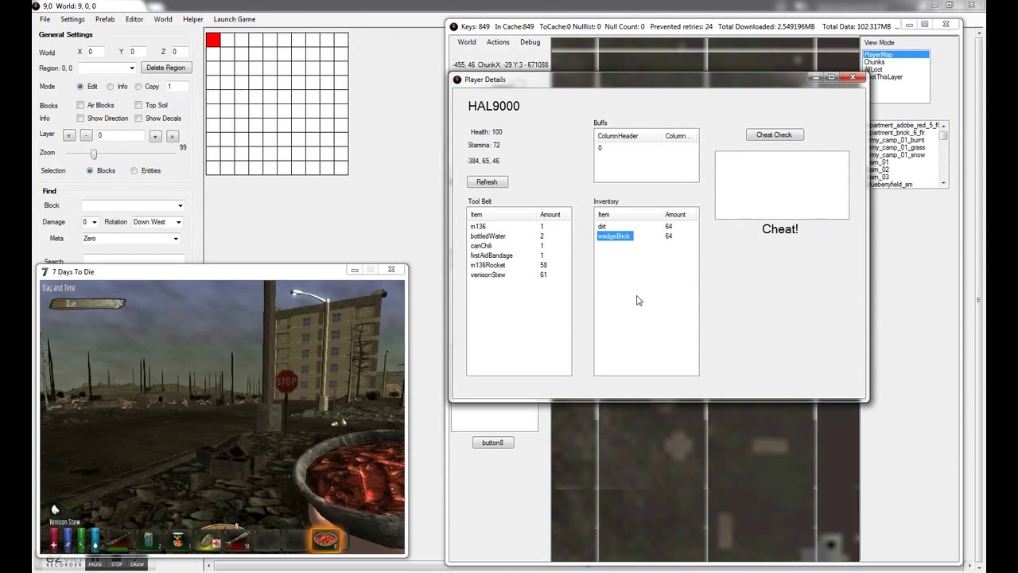
mouse_move(505, 241)
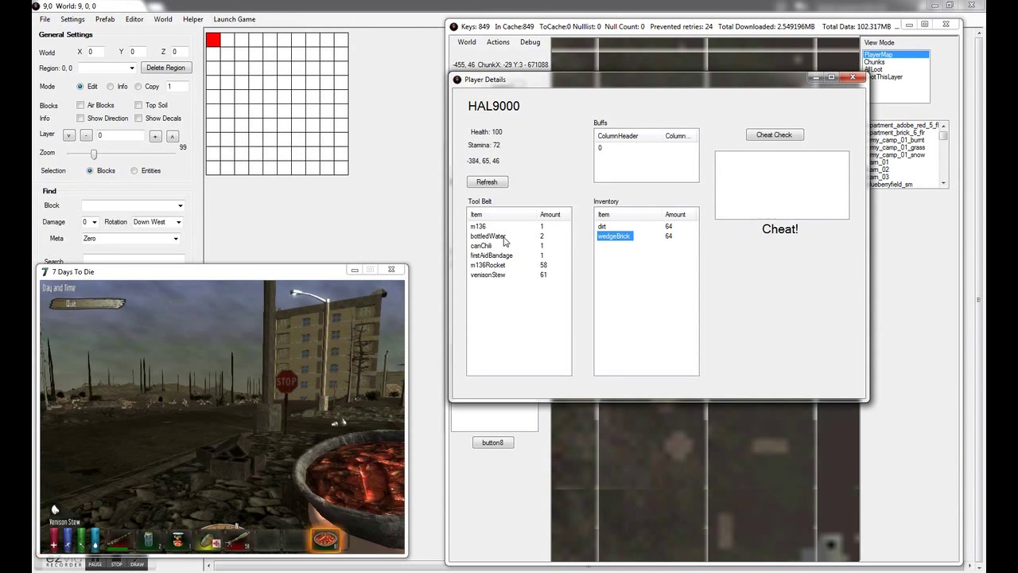
click(487, 181)
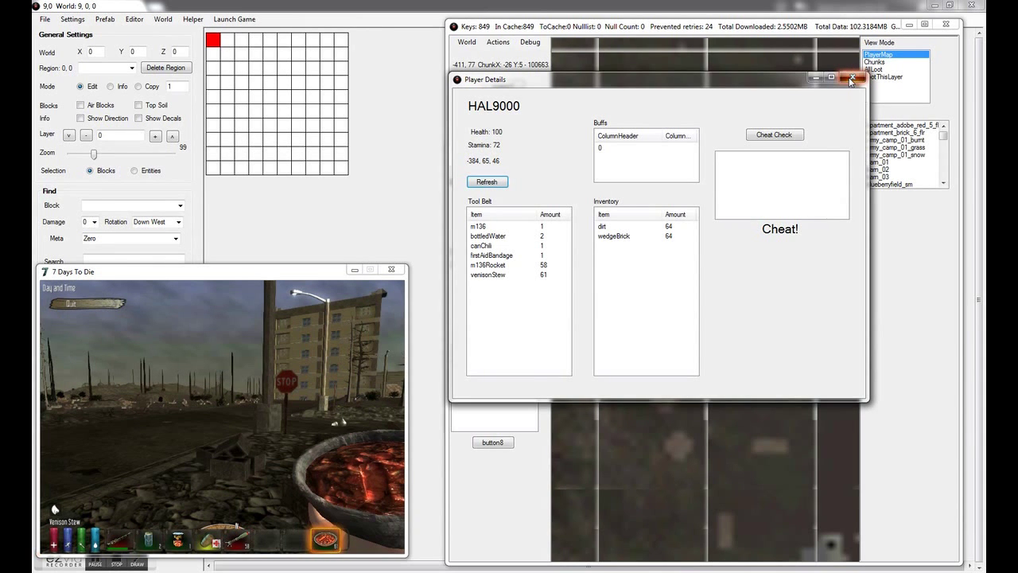
click(853, 78)
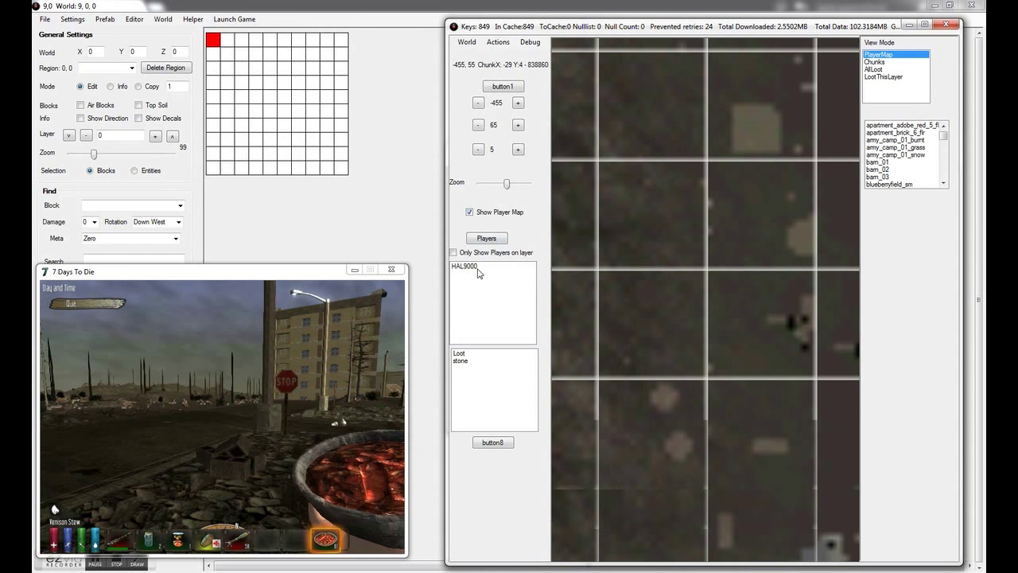
Step: Centre the map on the player and pick the apartment prefab from the prefab list to insert
click(477, 266)
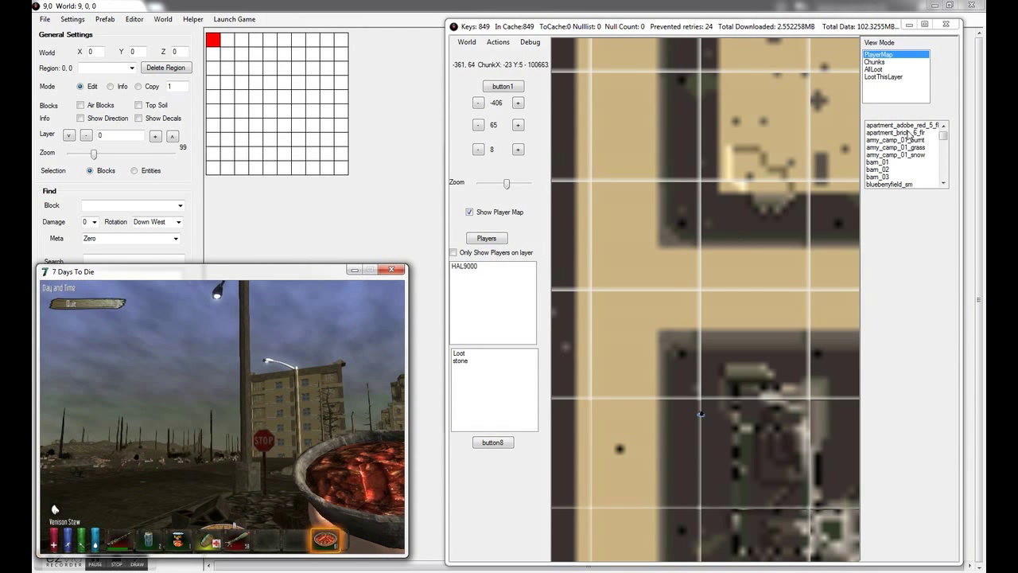
click(897, 146)
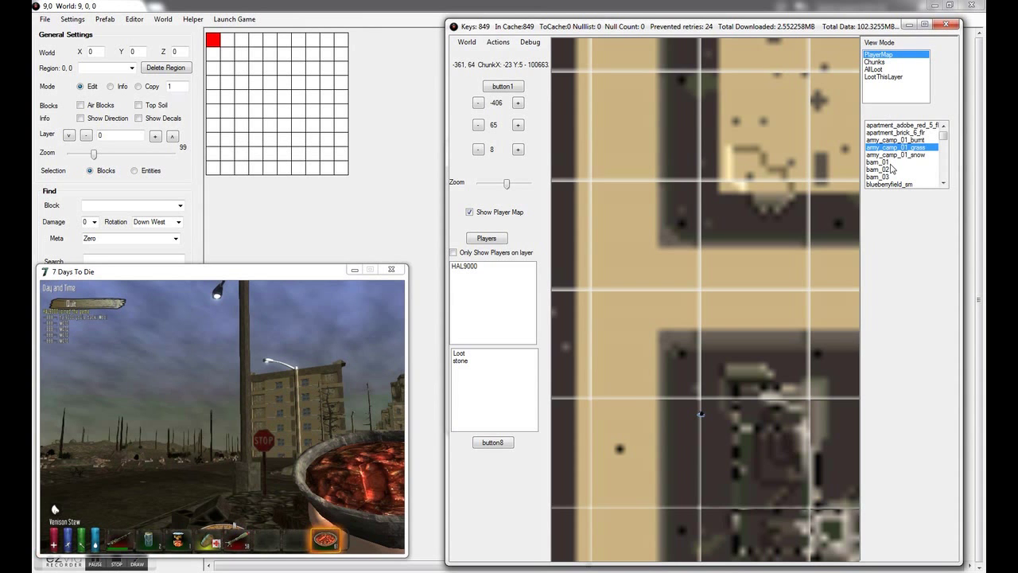
scroll(down, 3)
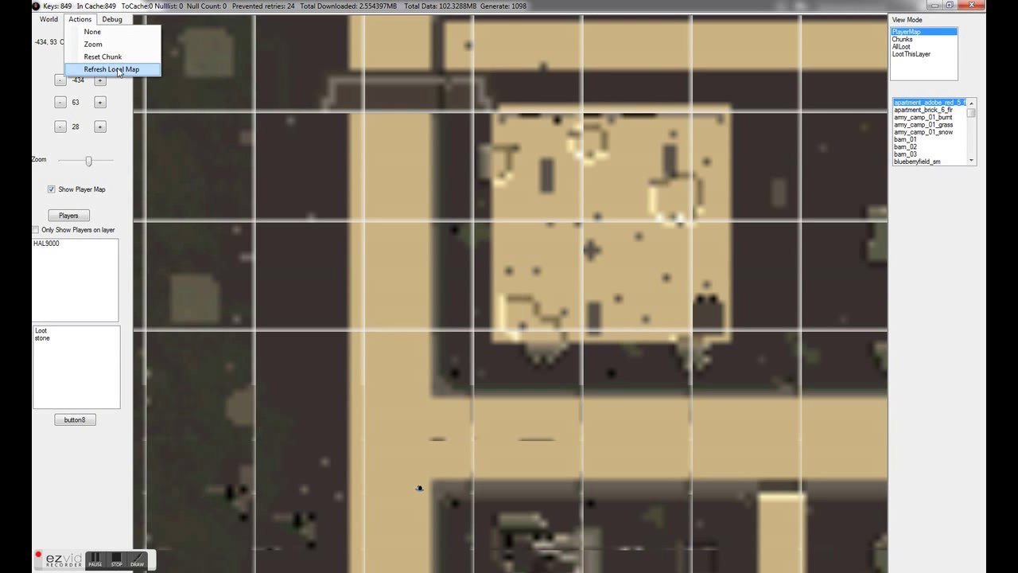
Step: Refresh the local map so the inserted apartment footprint appears over the town block
click(111, 70)
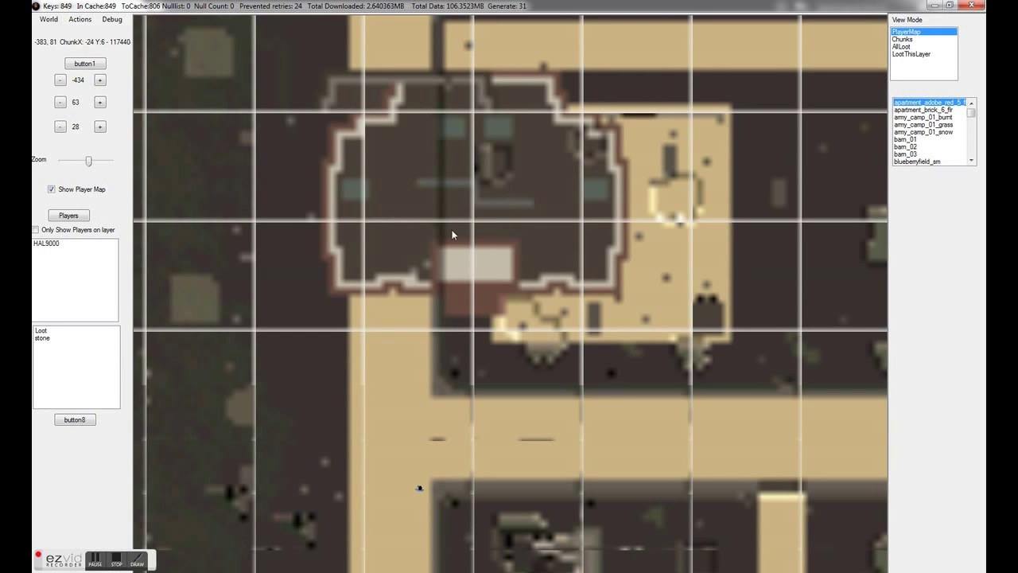
mouse_move(390, 270)
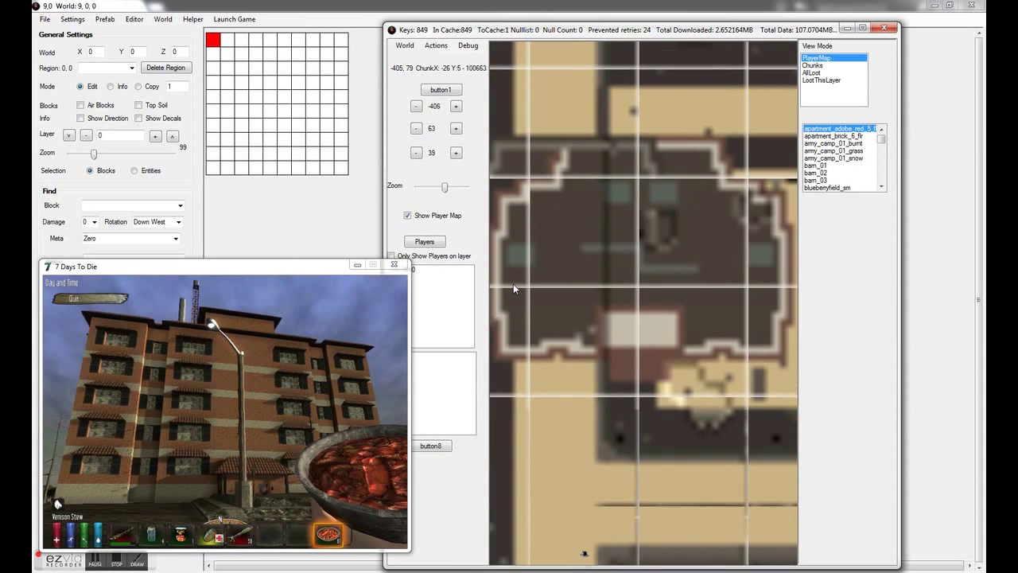
Step: Reset the chunk holding the new apartment via Actions > Reset Chunk, removing its outline
click(436, 44)
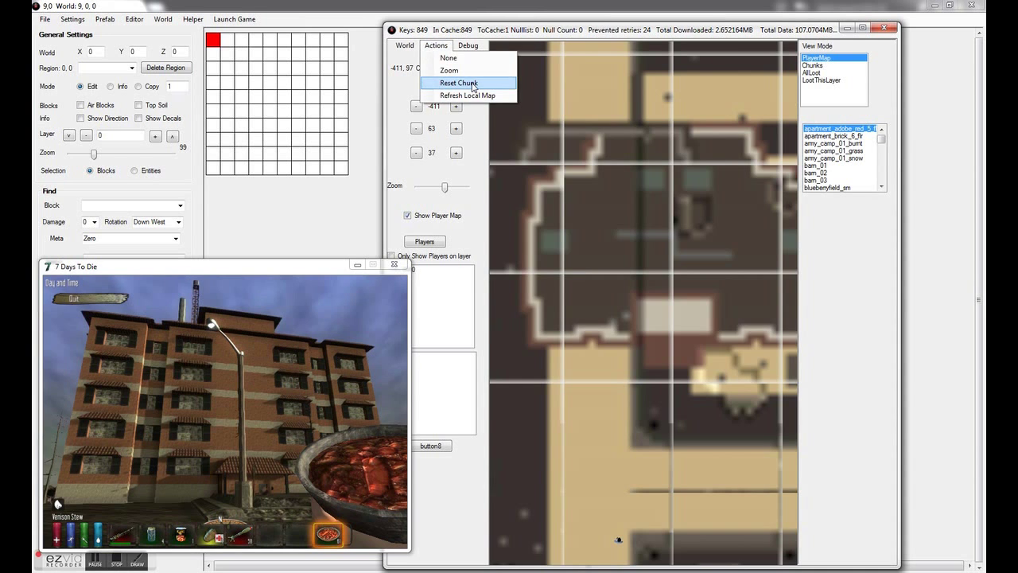
click(458, 83)
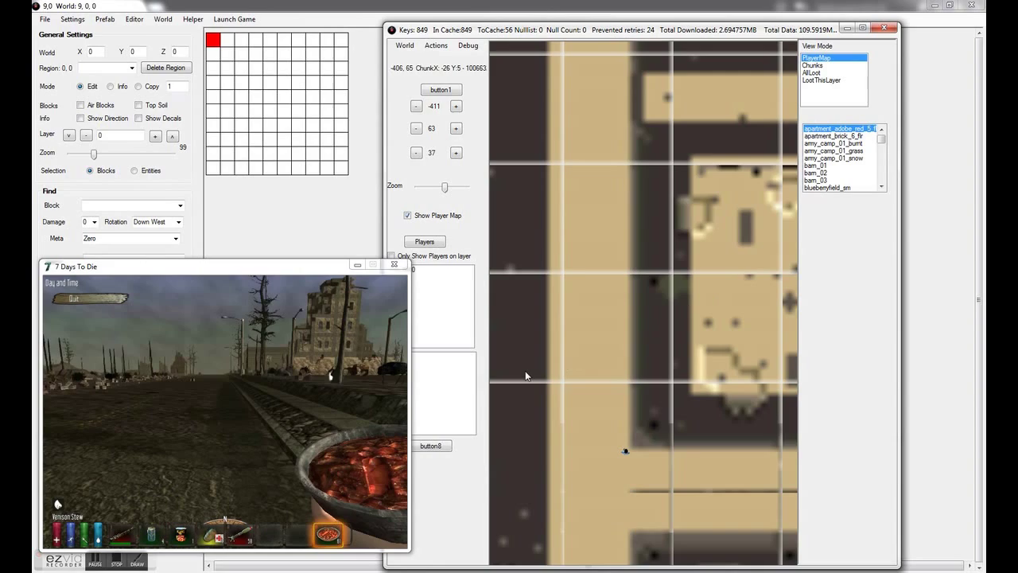
Step: Pull down the World menu to list the world-level commands
click(522, 35)
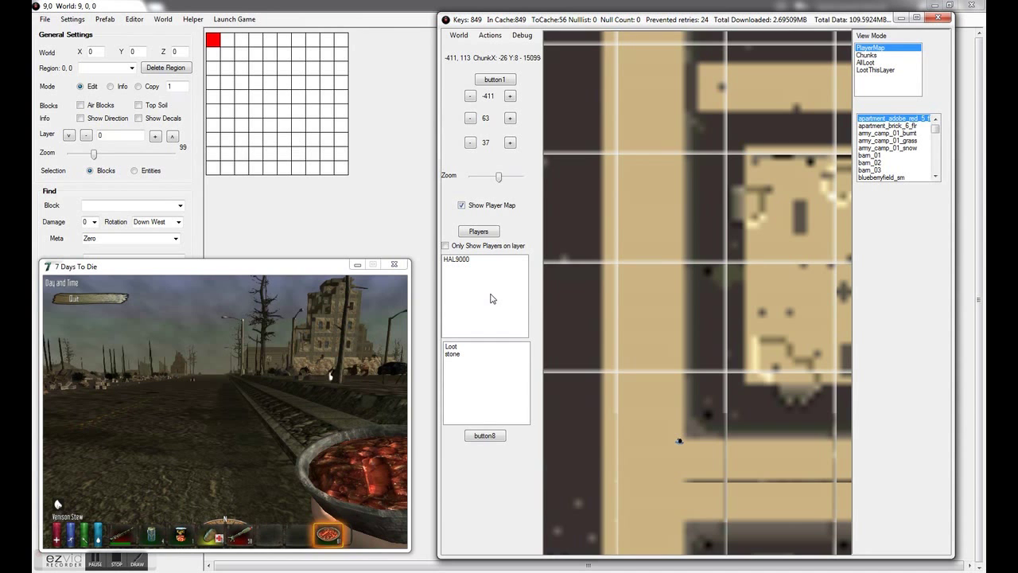
click(458, 35)
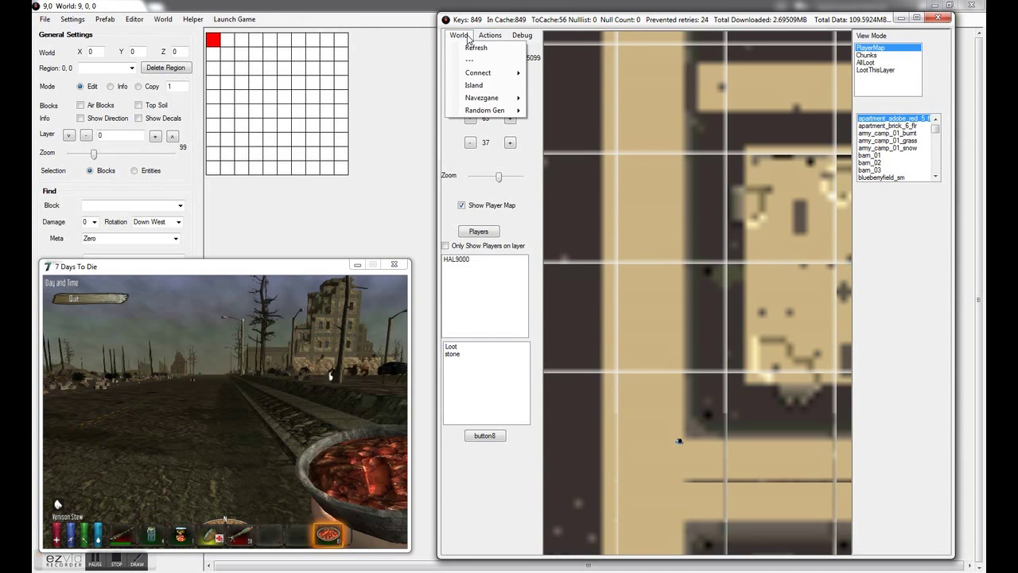